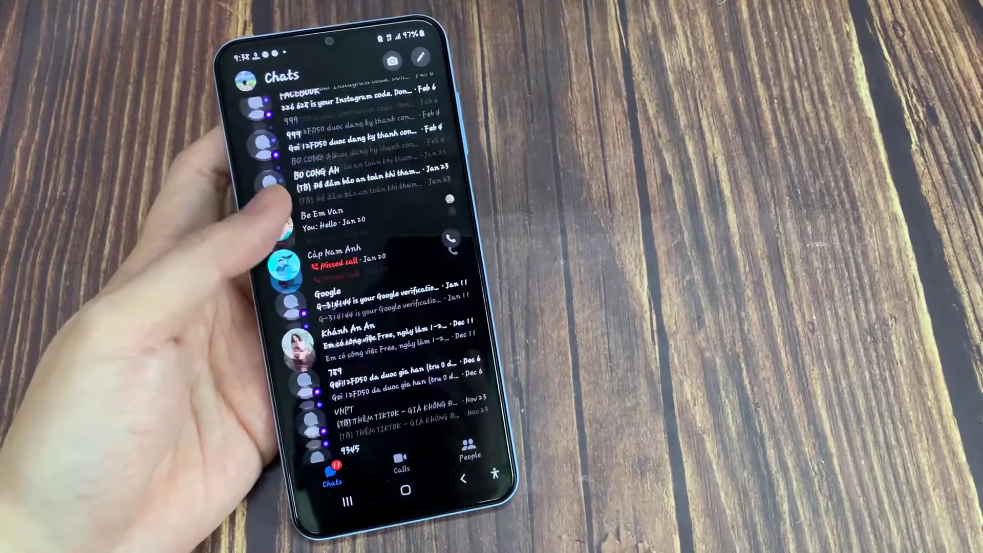
Step: Connect to the HAI PHONG FPT Wi-Fi network using its password
scroll("down", 3)
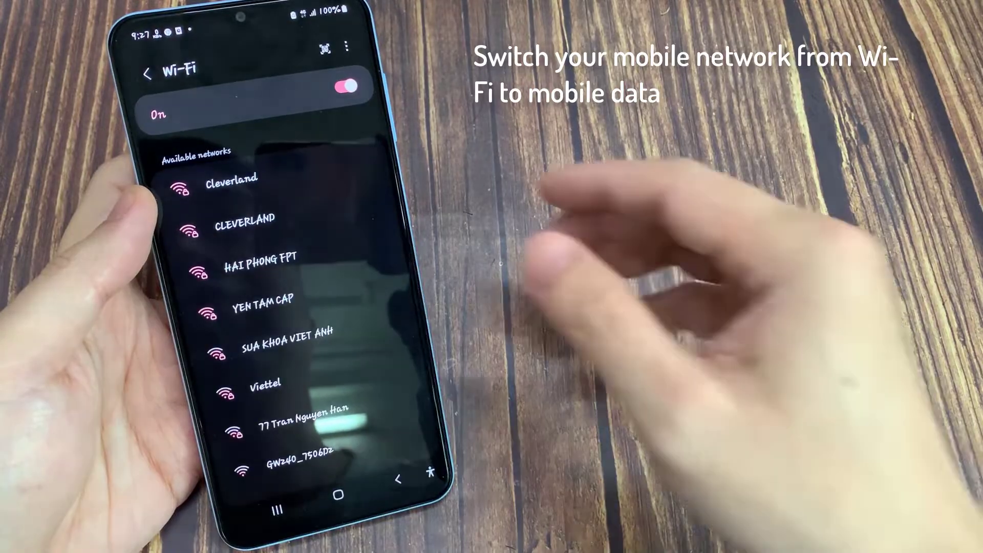
left_click(252, 258)
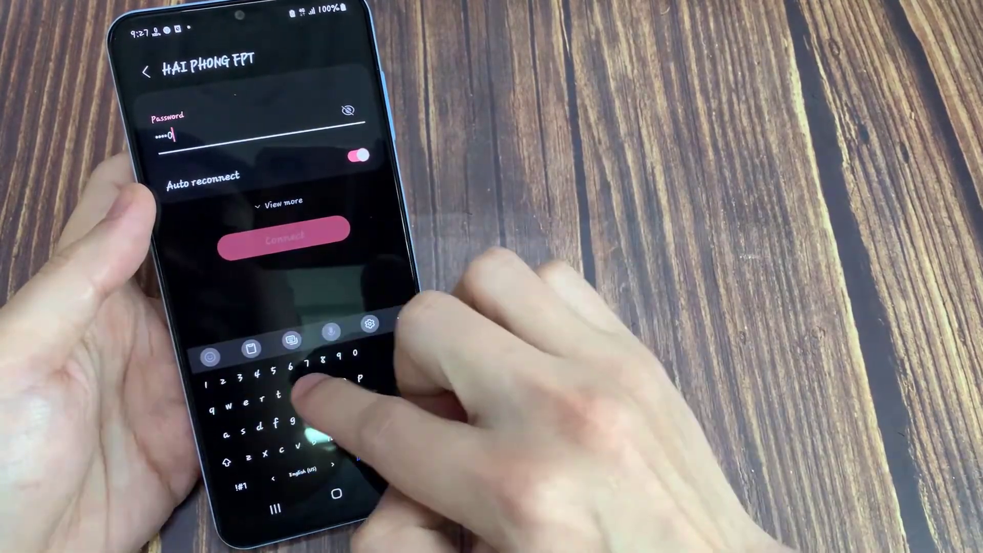
left_click(284, 239)
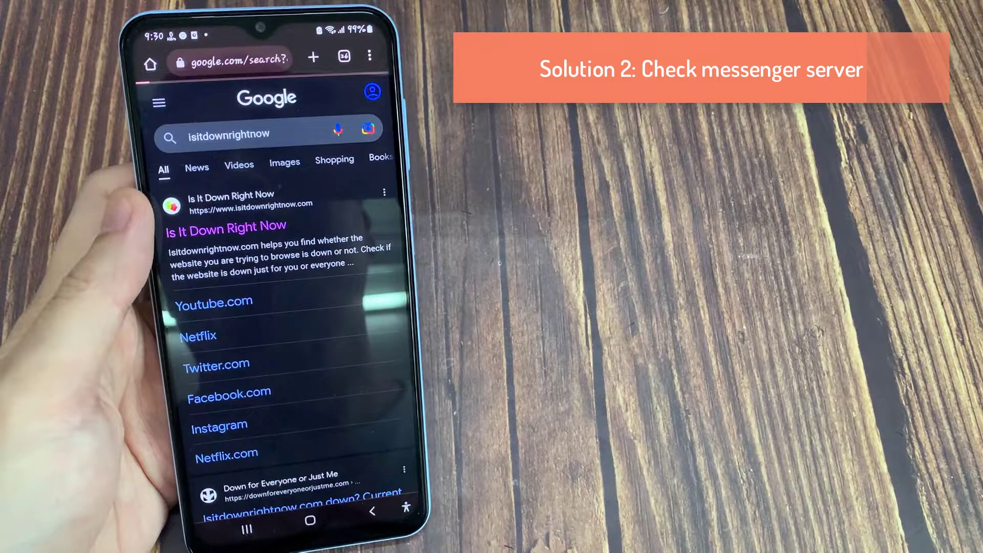
Step: View Messenger's status history on isitdownrightnow, with all recent checks passing
left_click(226, 226)
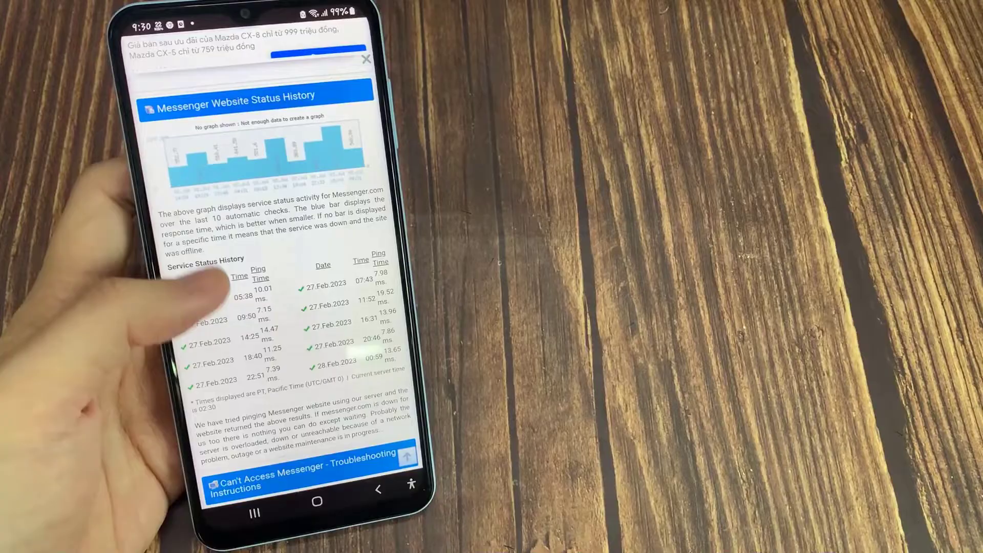
scroll("down", 3)
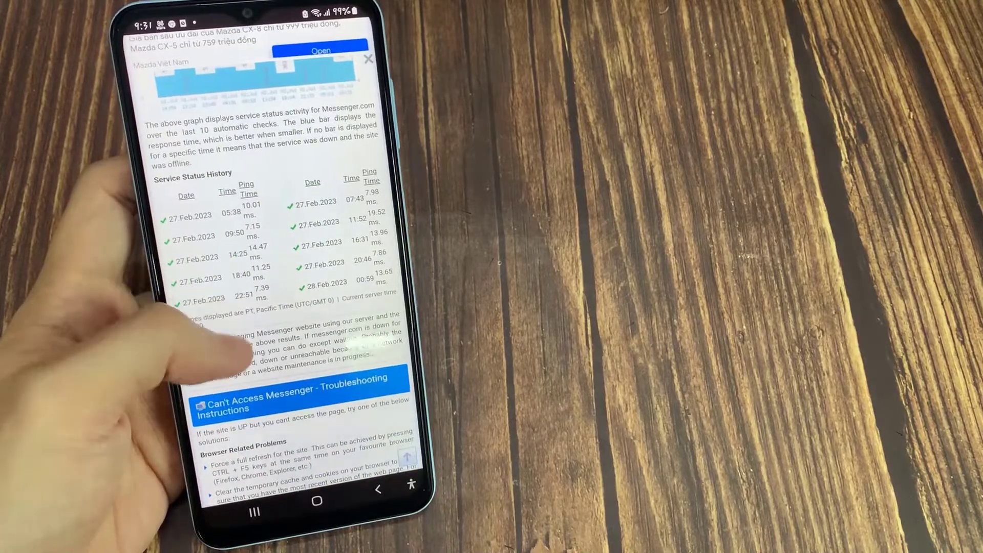
scroll("down", 3)
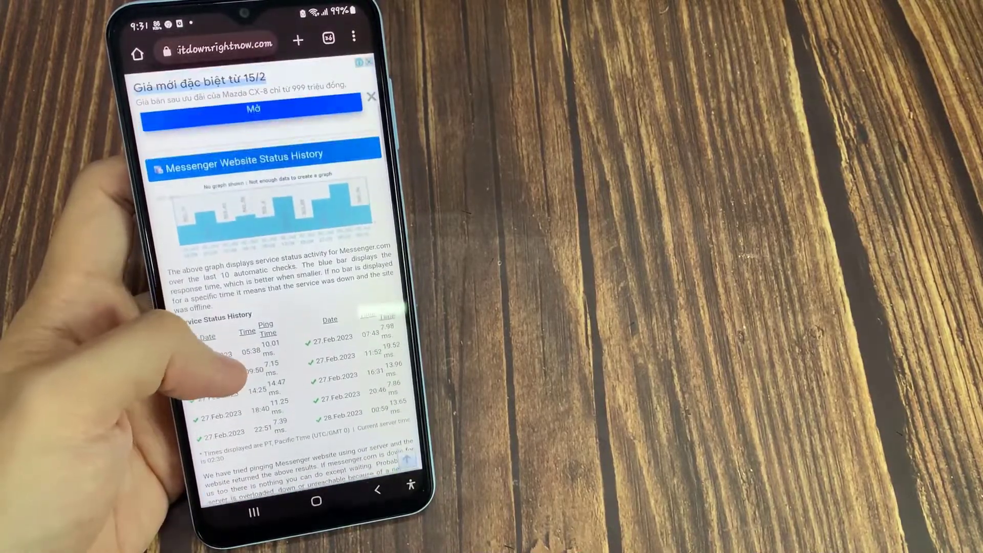
scroll("up", 3)
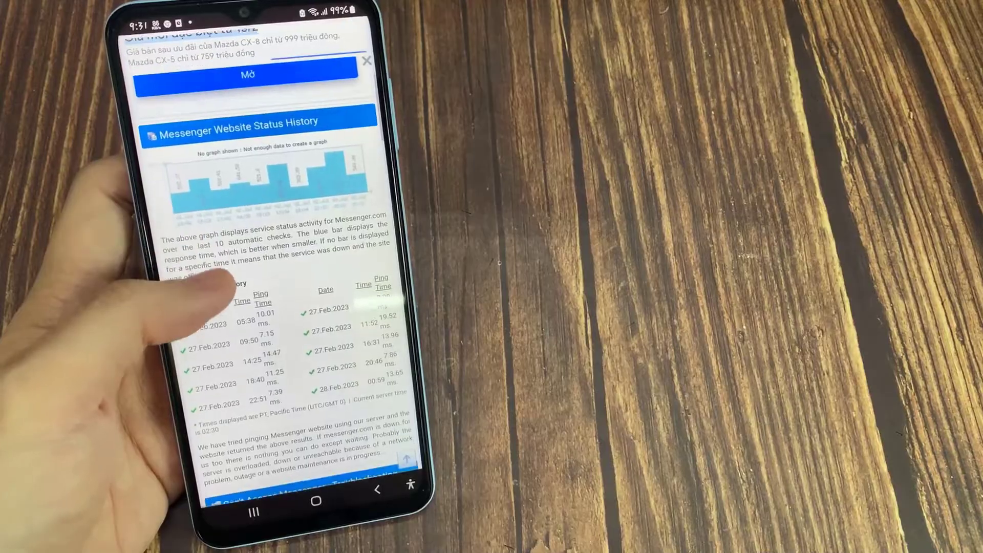
scroll("up", 3)
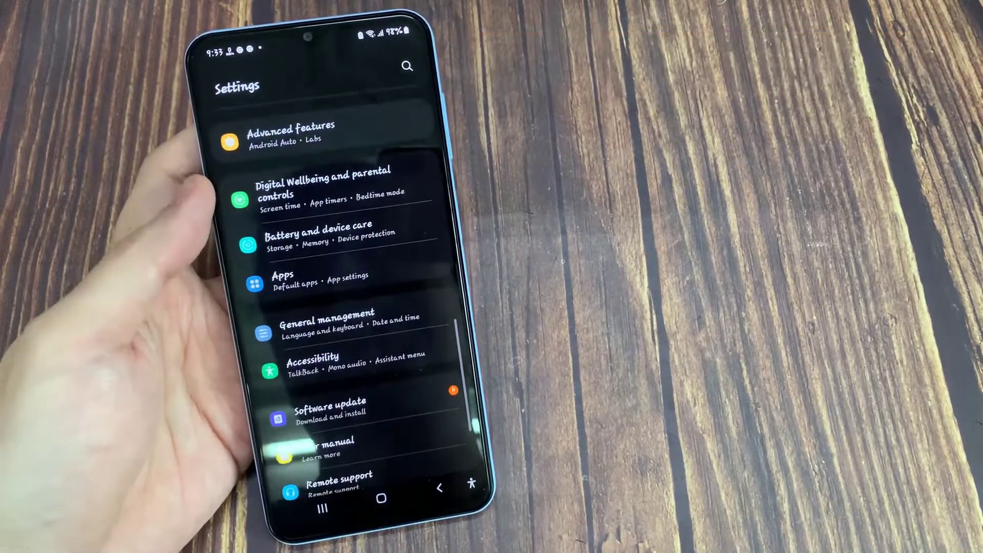
Step: Reach Messenger's storage usage details from the Apps list in Settings
left_click(282, 274)
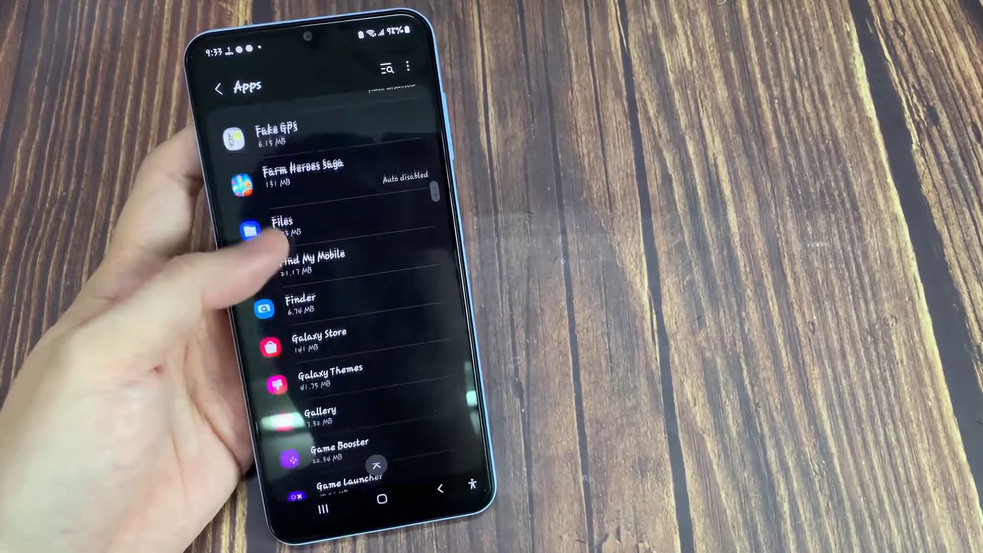
scroll("up", 3)
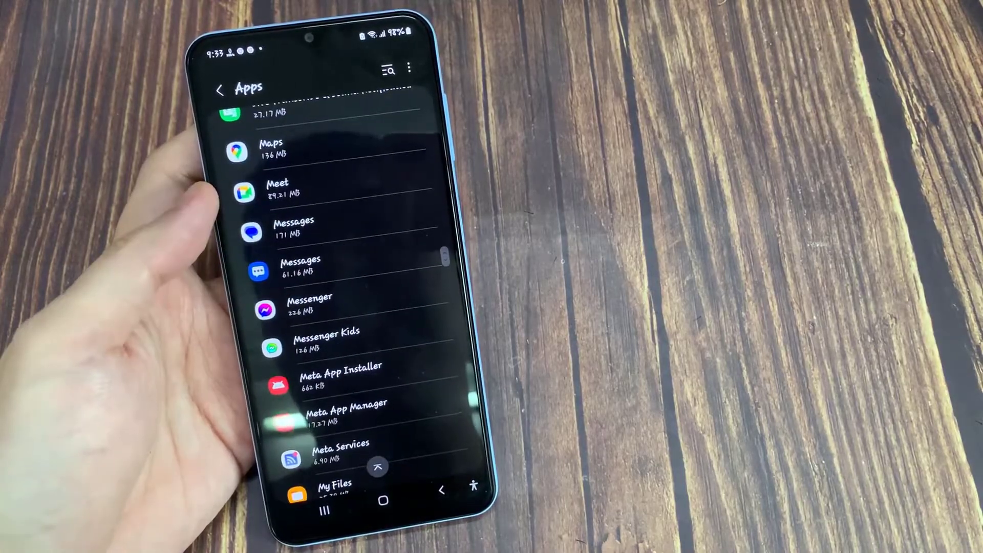
scroll("up", 3)
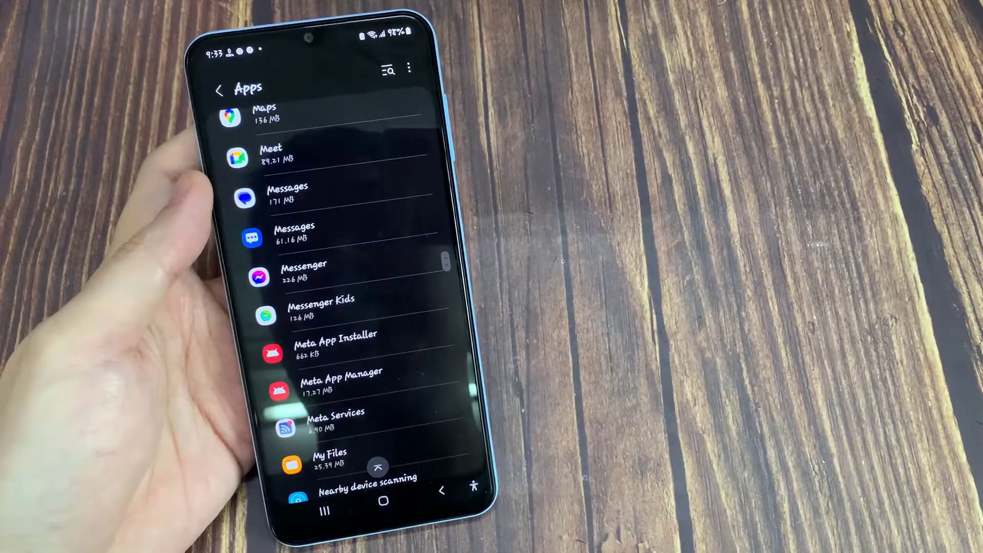
left_click(303, 269)
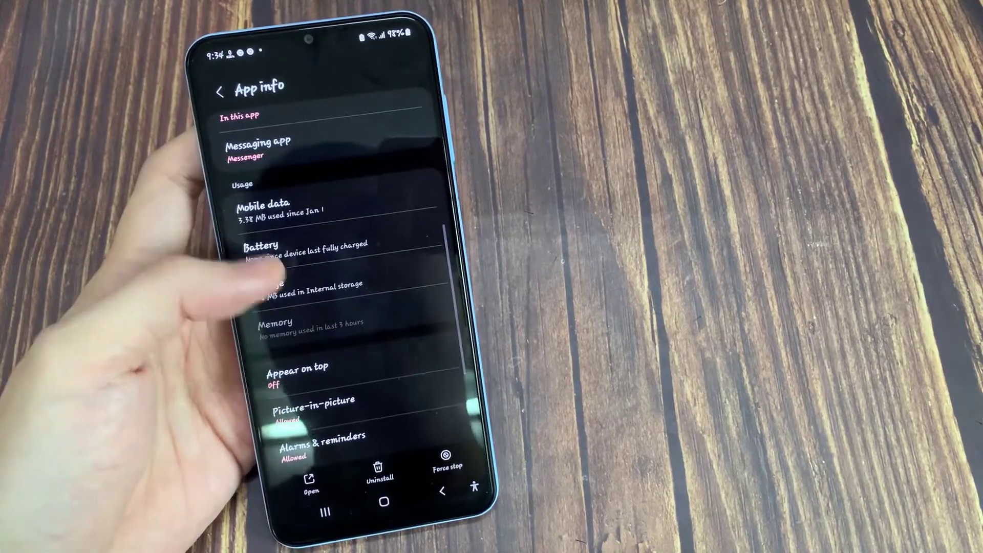
left_click(283, 282)
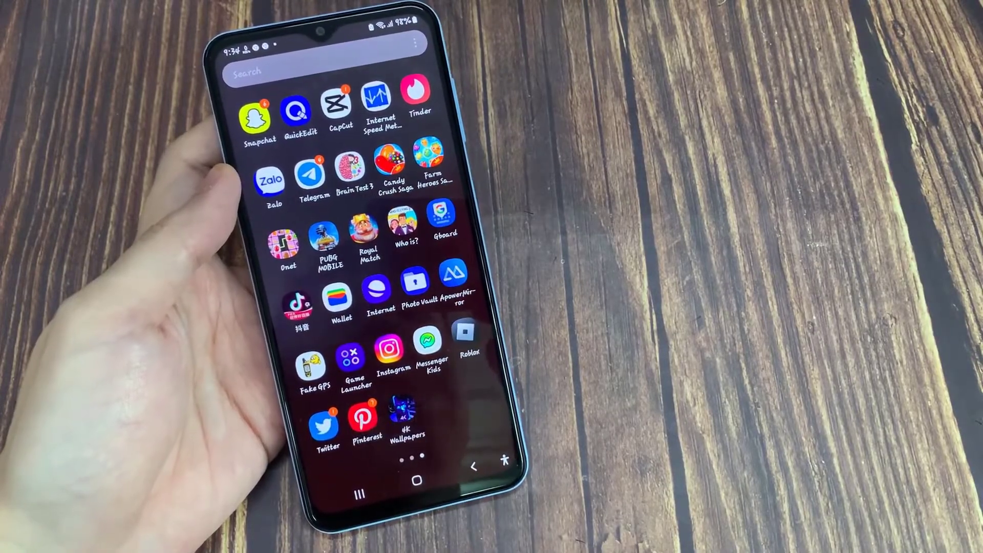
Step: Swipe through the app drawer pages to browse installed apps
scroll("left", 3)
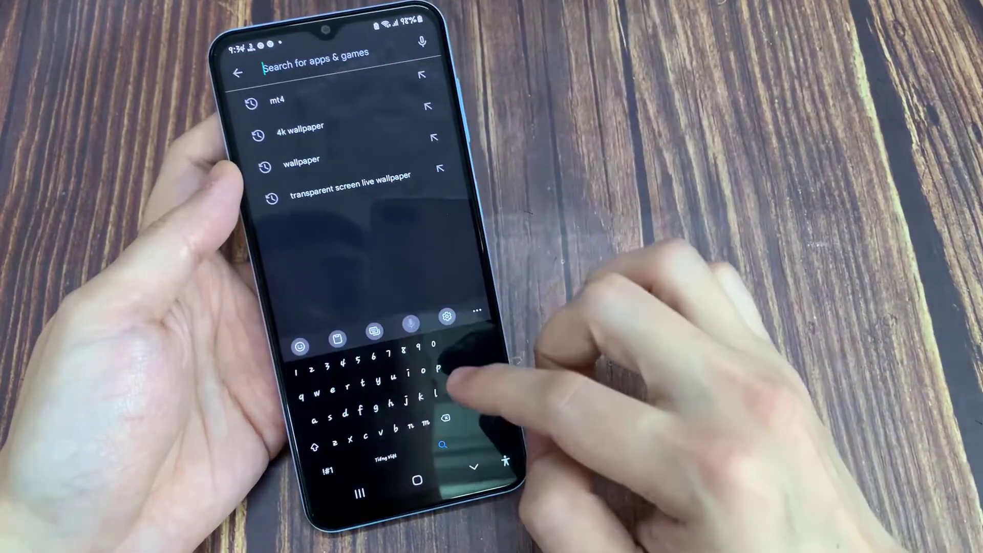
Step: Enter 'mes' in the Play Store search to bring up Messenger suggestions
type("mes")
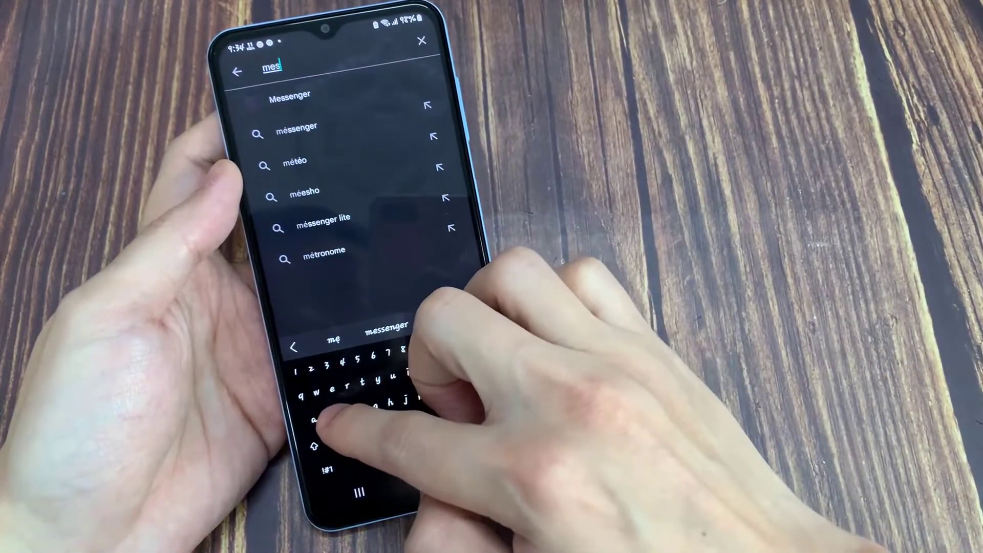